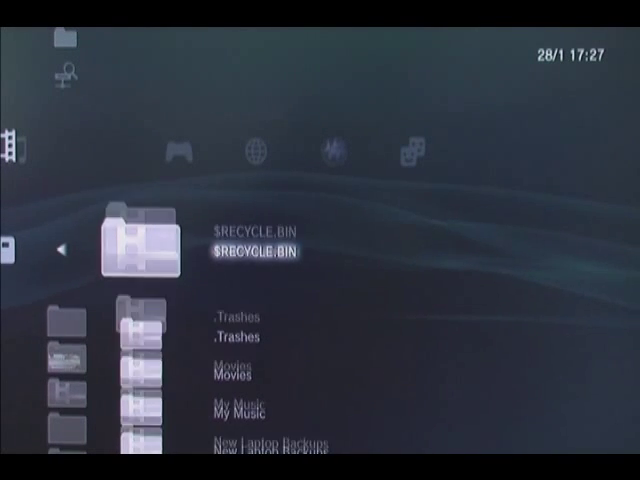
- Scroll through the USB drive folders: $RECYCLE.BIN, .Trashes, Movies, My Music
{"action": "scroll", "scroll_direction": "down", "scroll_amount": 3}
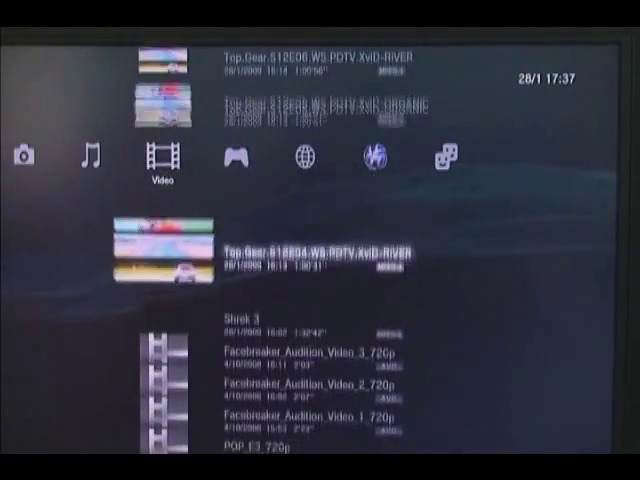
- Scroll the Video column through individual titles like Shrek 3 and Top Gear episodes
{"action": "scroll", "scroll_direction": "down", "scroll_amount": 3}
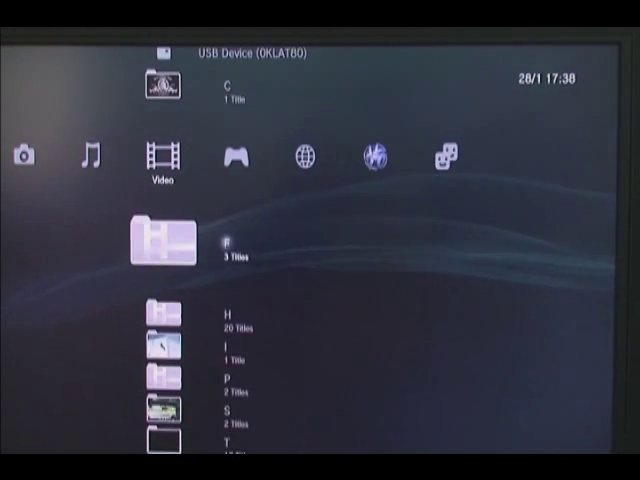
- Switch the video grouping from letters to albums via Group Content > Album
{"action": "scroll", "scroll_direction": "down", "scroll_amount": 3}
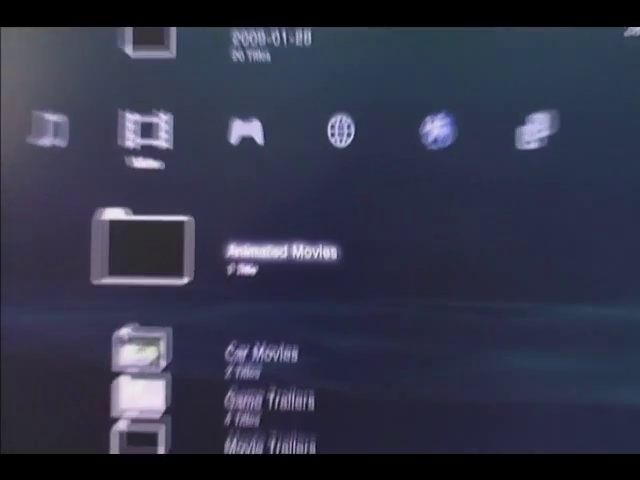
{"action": "key", "text": "Down"}
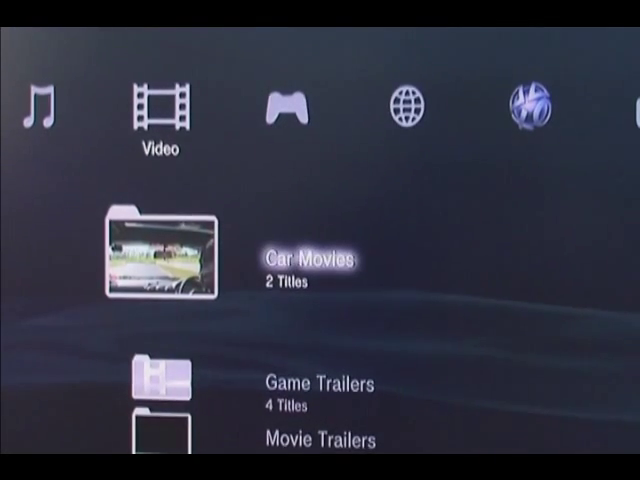
- Scroll through the Heroes season 3 episodes and bring up their options menu
{"action": "scroll", "scroll_direction": "down", "scroll_amount": 3}
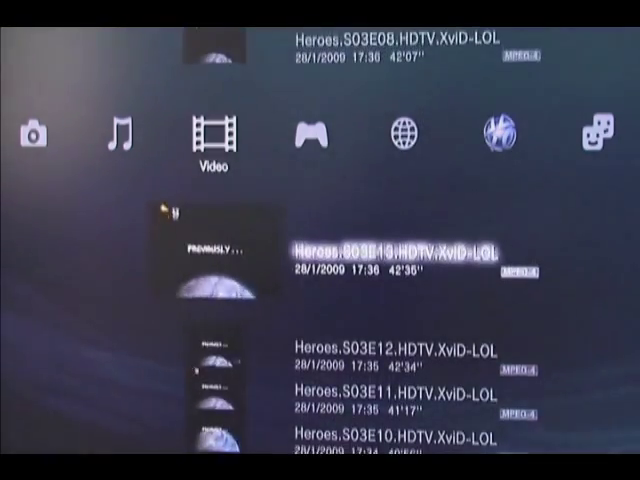
{"action": "scroll", "scroll_direction": "down", "scroll_amount": 3}
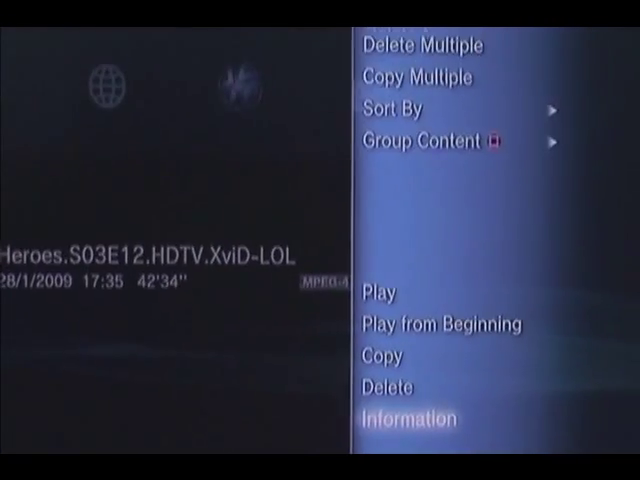
{"action": "left_click", "coordinate": [404, 419]}
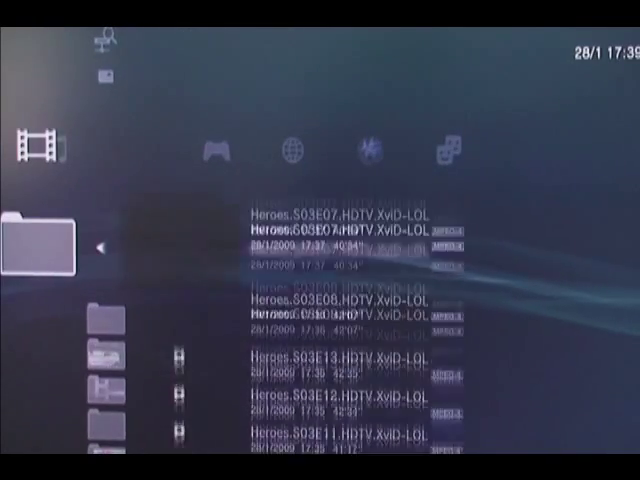
- Re-enter the album holding the Heroes episodes, showing 20 titles totalling 6995 MB
{"action": "scroll", "scroll_direction": "down", "scroll_amount": 3}
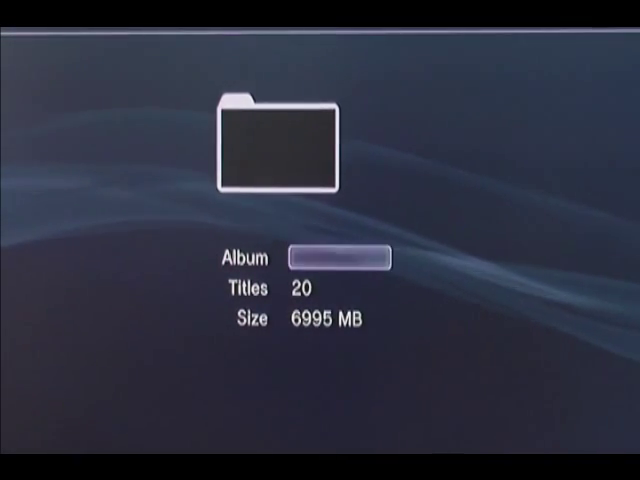
- Spell 'Heroes' on the Album name keyboard and confirm it
{"action": "left_click", "coordinate": [340, 257]}
{"action": "type", "text": "Hero"}
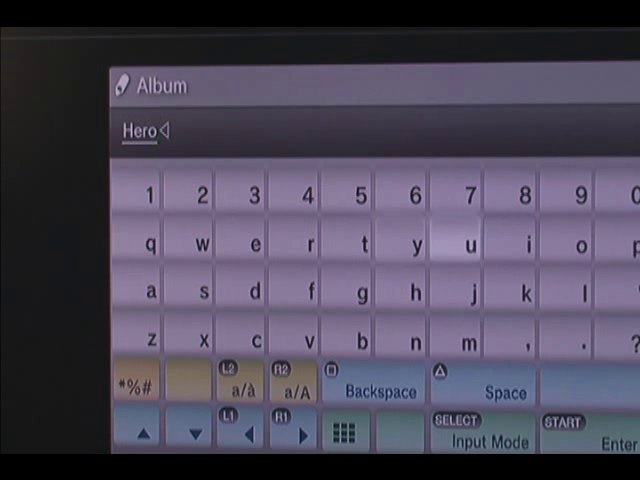
{"action": "left_click", "coordinate": [200, 291]}
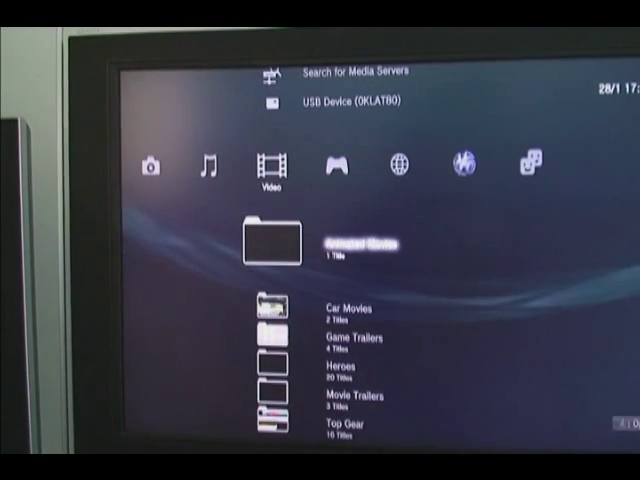
- Move down through the album folders from Animated Movies to Car Movies
{"action": "key", "text": "Down"}
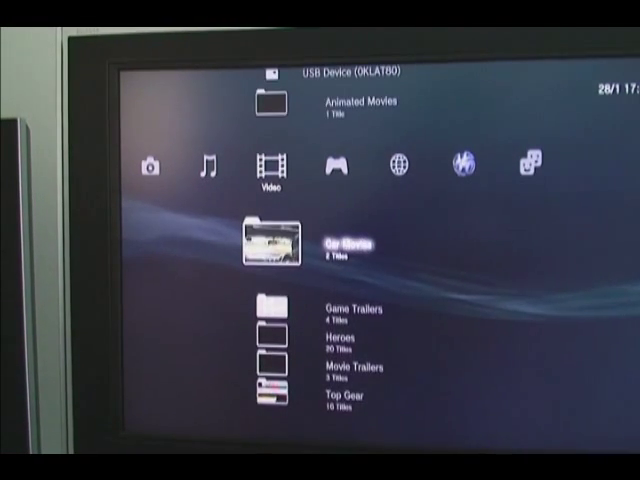
{"action": "key", "text": "Down"}
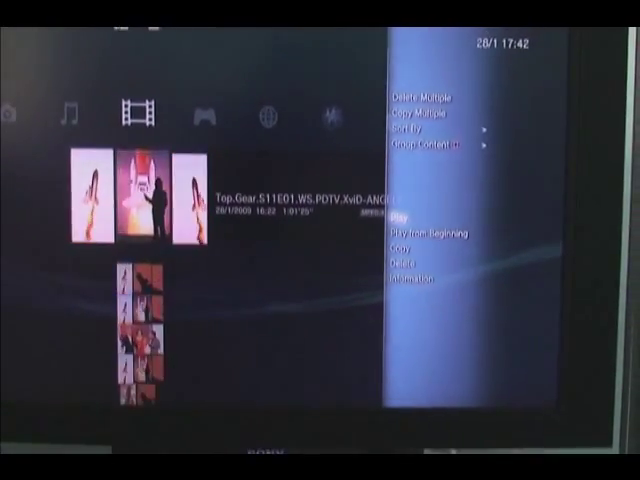
- Open the options menu for the highlighted Top Gear episode
{"action": "left_click", "coordinate": [411, 277]}
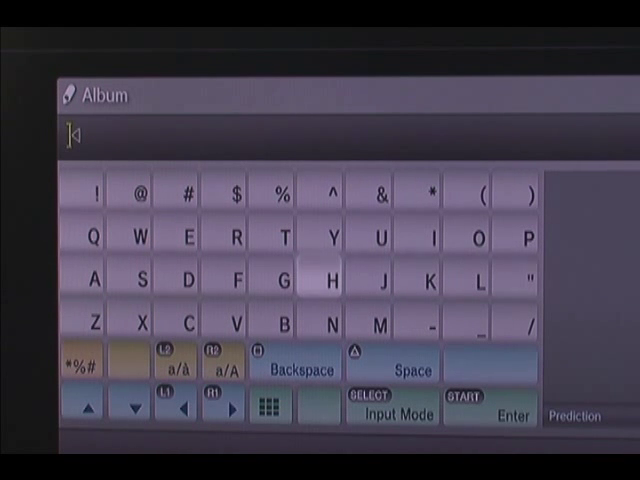
- Choose Group Content to start naming another album
{"action": "left_click", "coordinate": [331, 278]}
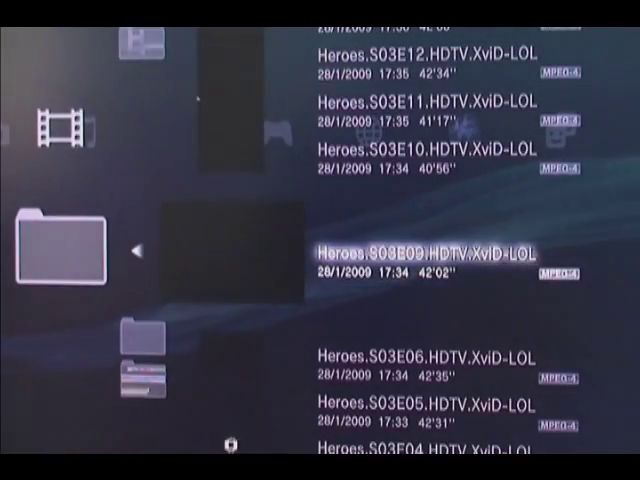
- Scroll through the Heroes album's season 3 episode list
{"action": "scroll", "scroll_direction": "down", "scroll_amount": 3}
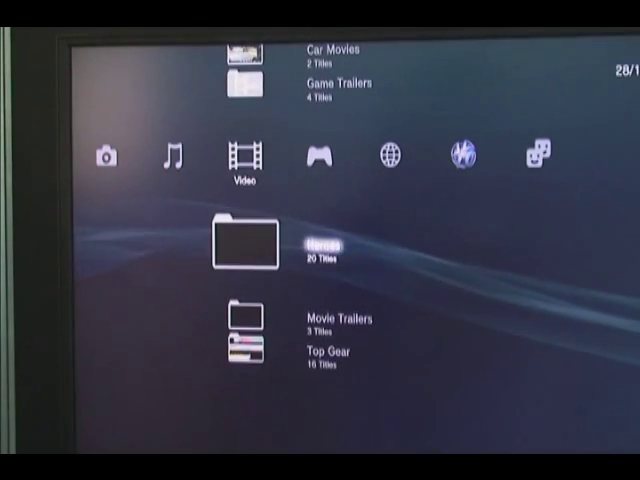
- Move the highlight up from Heroes to the Car Movies album with 2 titles
{"action": "key", "text": "Up"}
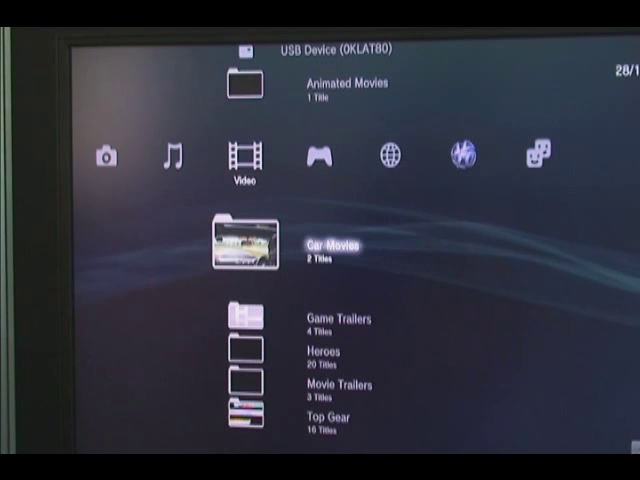